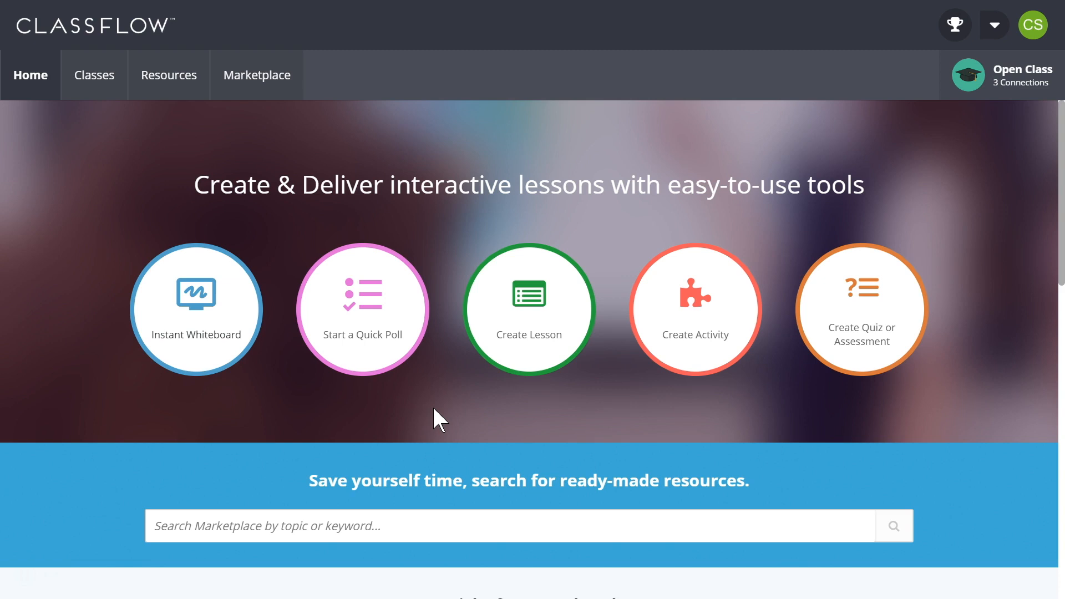
mouse_move(414, 381)
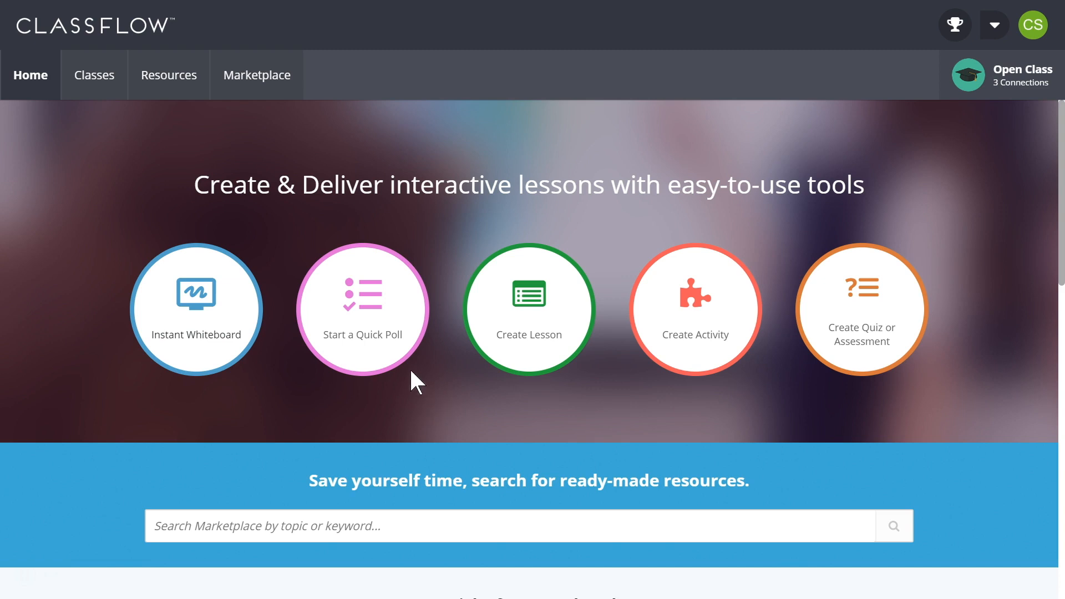
View the open class with three connected students and start a Word Seed quick poll
click(362, 309)
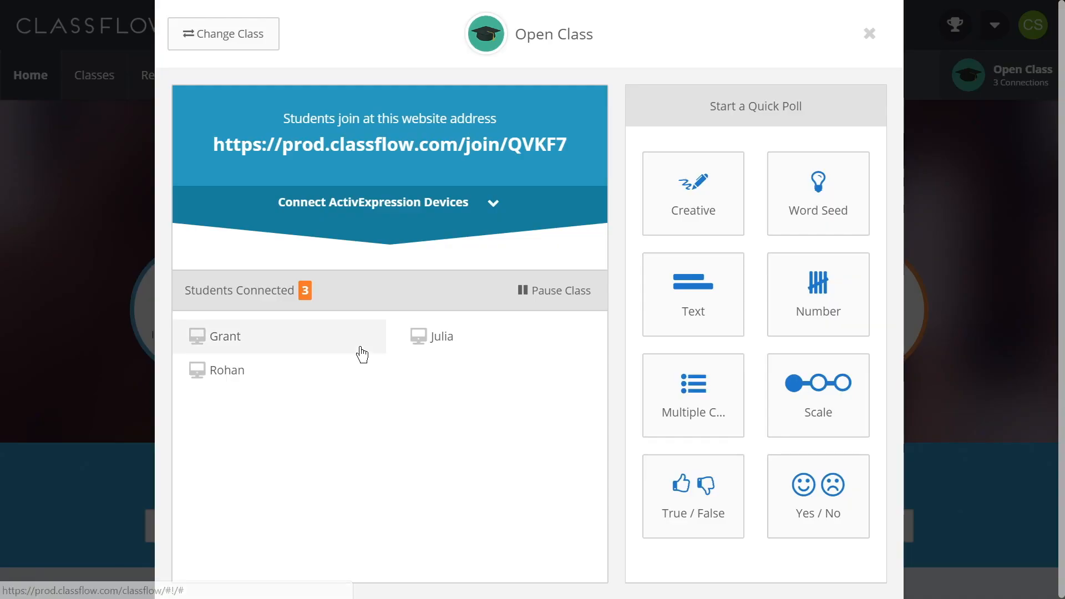
mouse_move(386, 444)
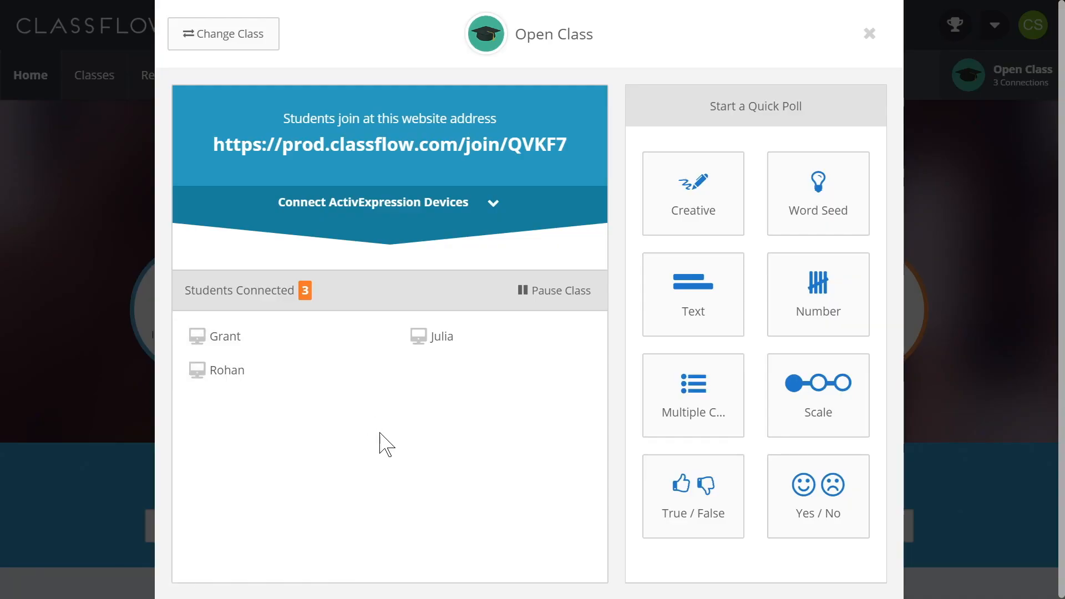
mouse_move(375, 438)
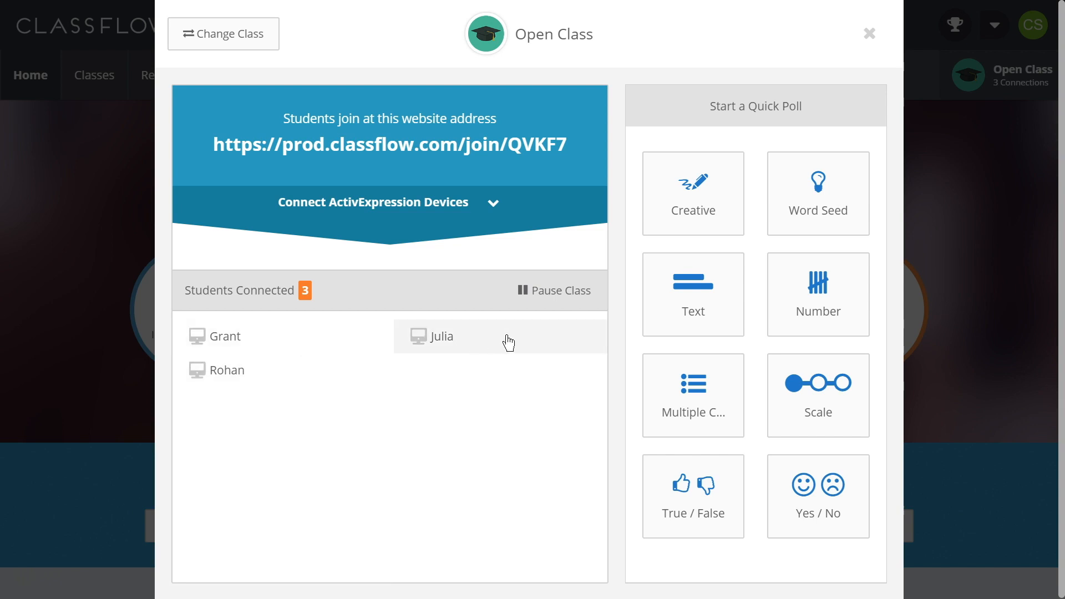
mouse_move(553, 409)
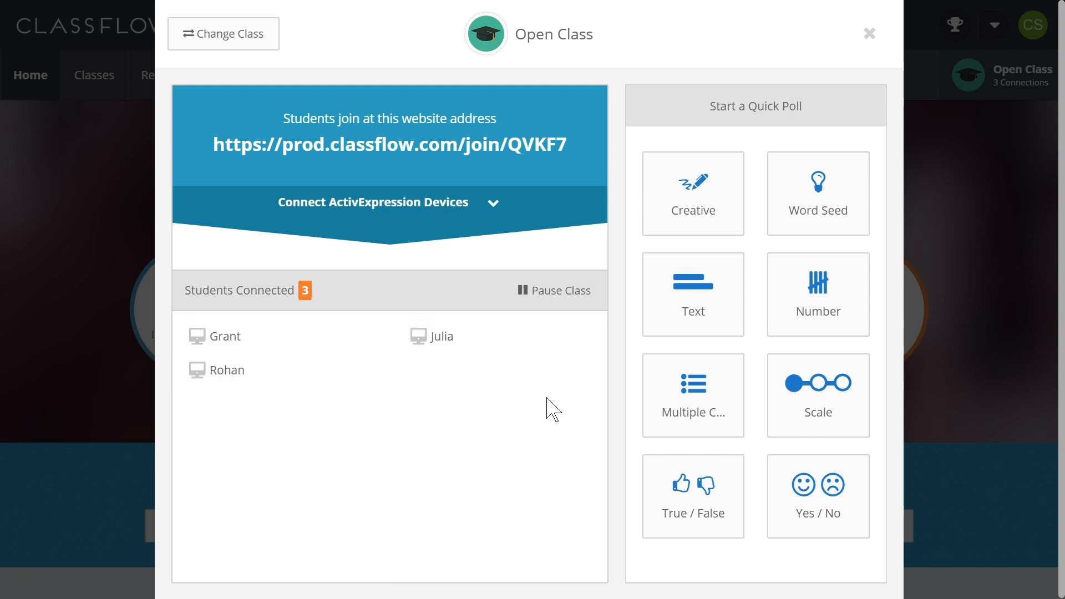
mouse_move(689, 475)
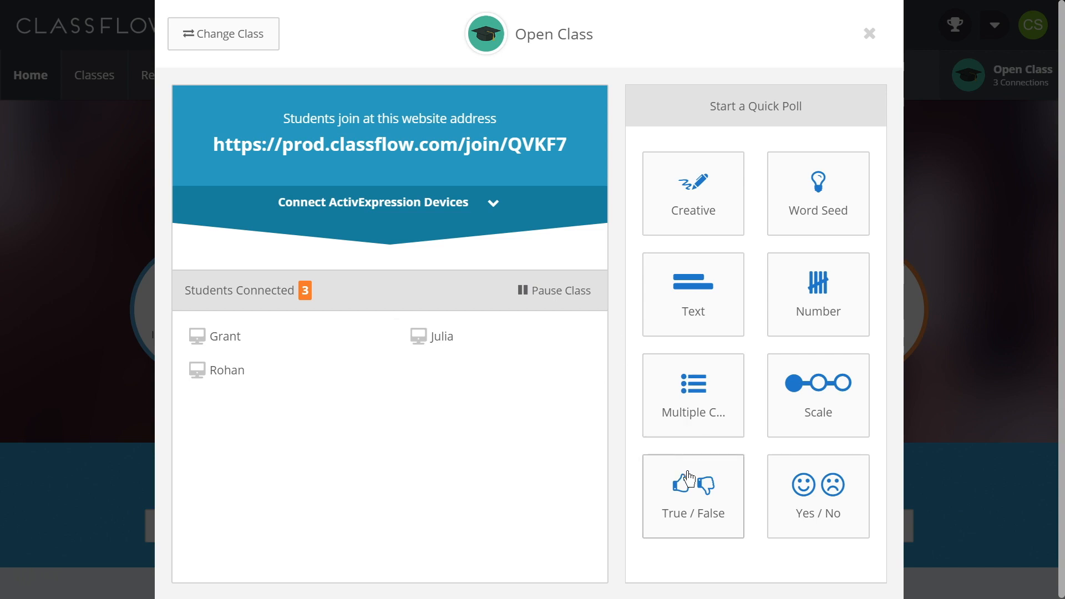
mouse_move(860, 193)
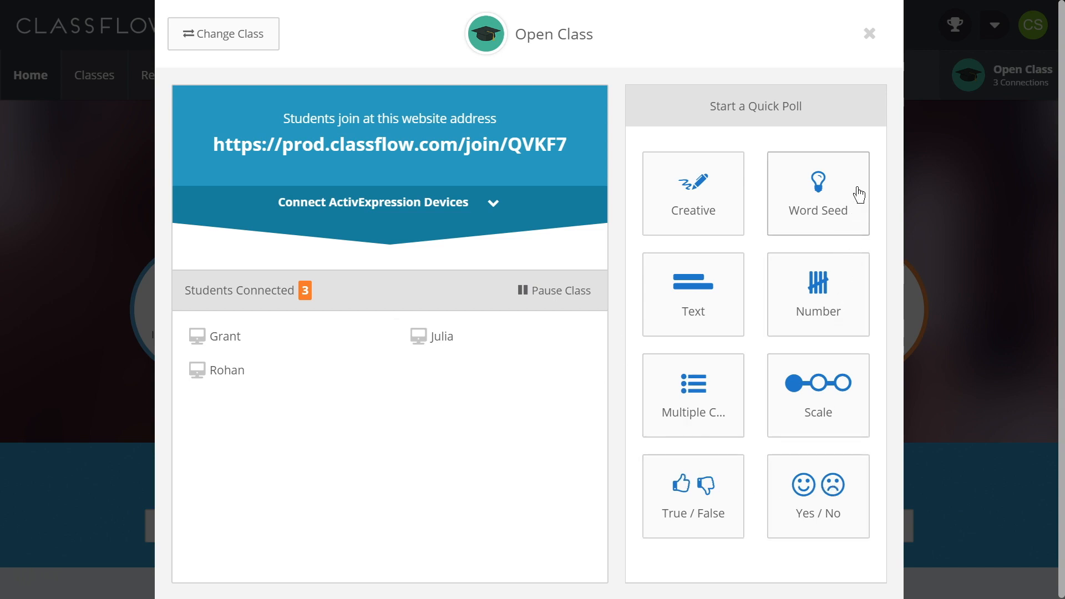
mouse_move(859, 192)
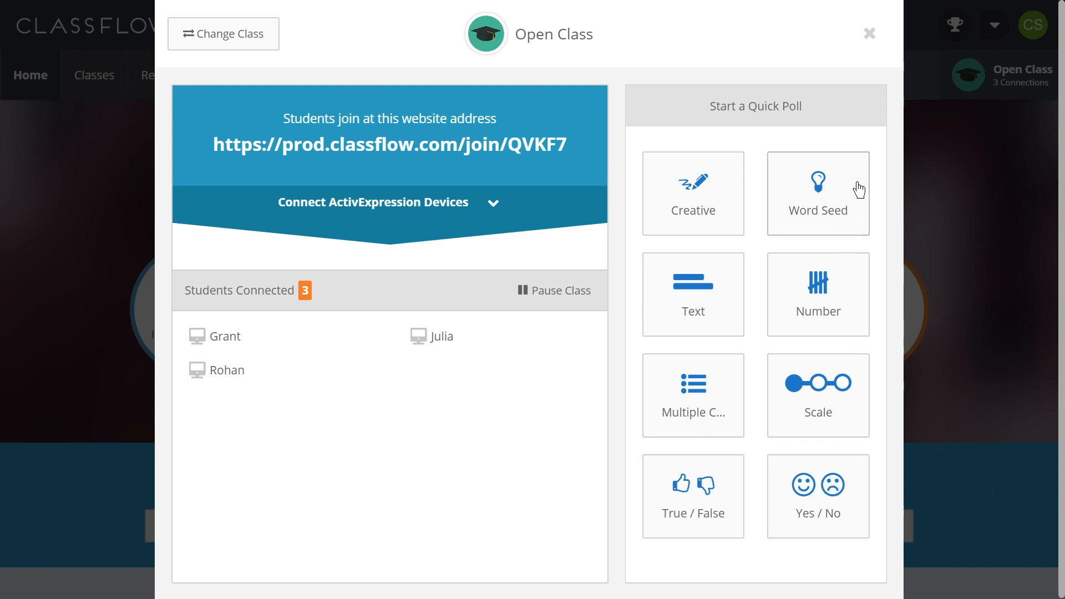
click(817, 193)
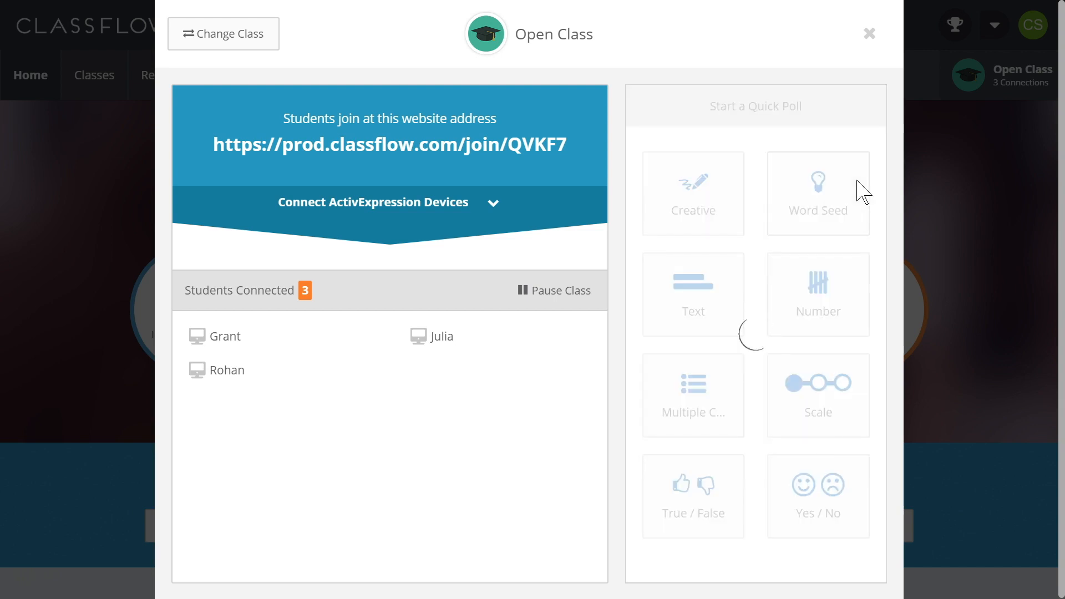
Show the page thumbnail strip beneath the eggs, fish and meat Word Seed responses
click(817, 193)
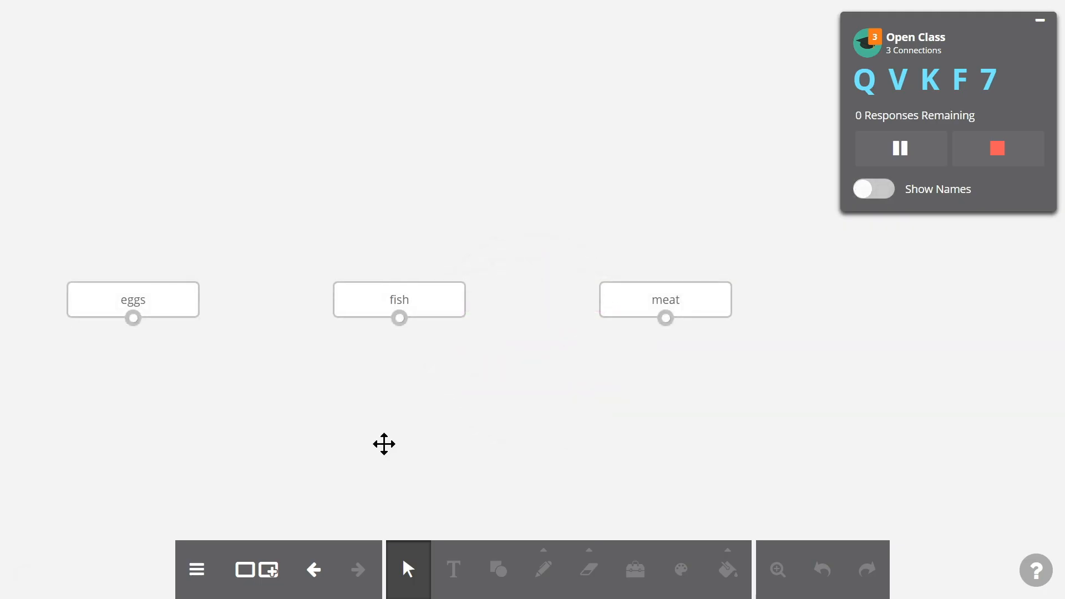
mouse_move(255, 569)
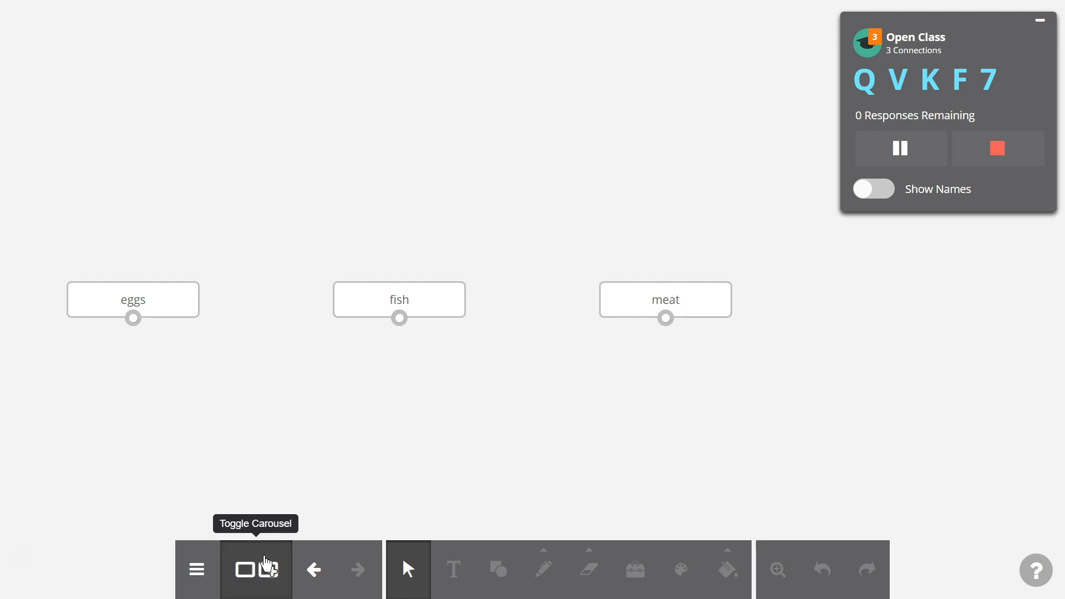
click(255, 569)
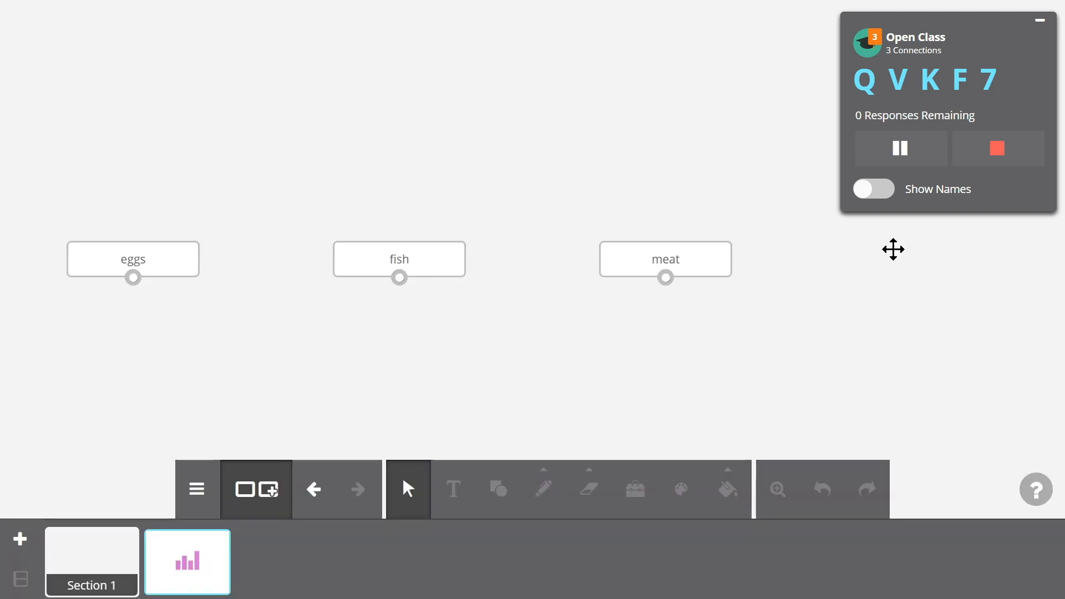
Show student names, link eggs beneath fish, and add an empty label box above them
click(874, 188)
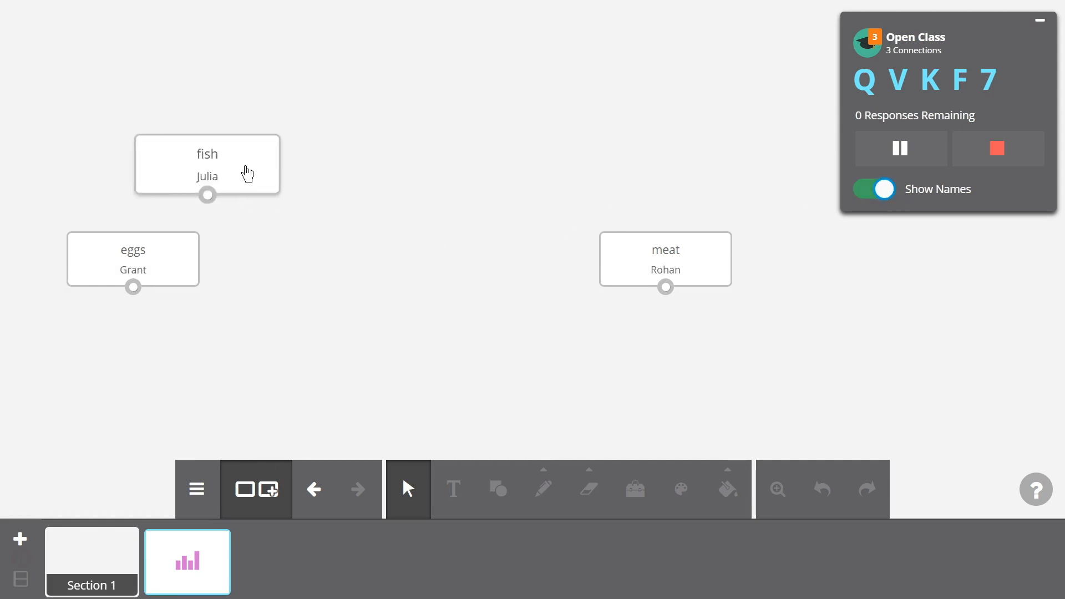
click(206, 165)
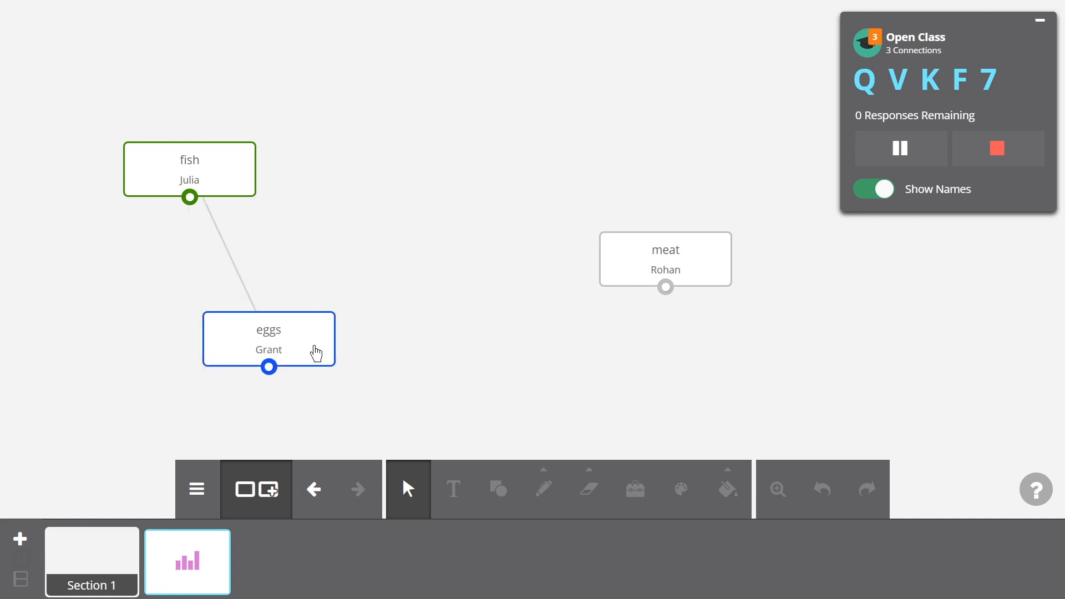
click(268, 339)
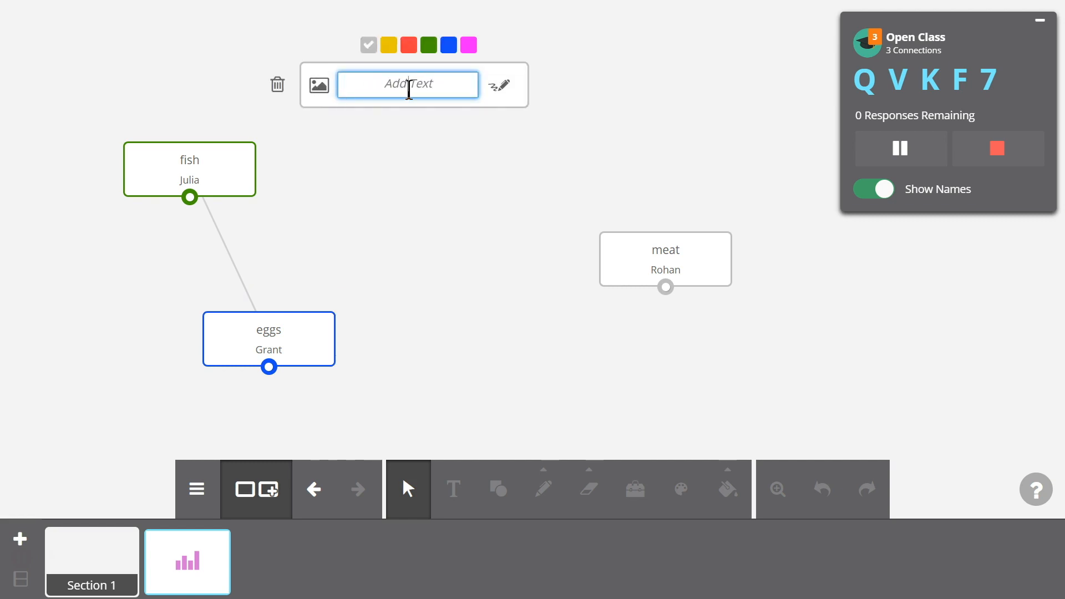
Label the new box Proteins and start a poll from it on the Mount Everest lesson card
text(Proteins)
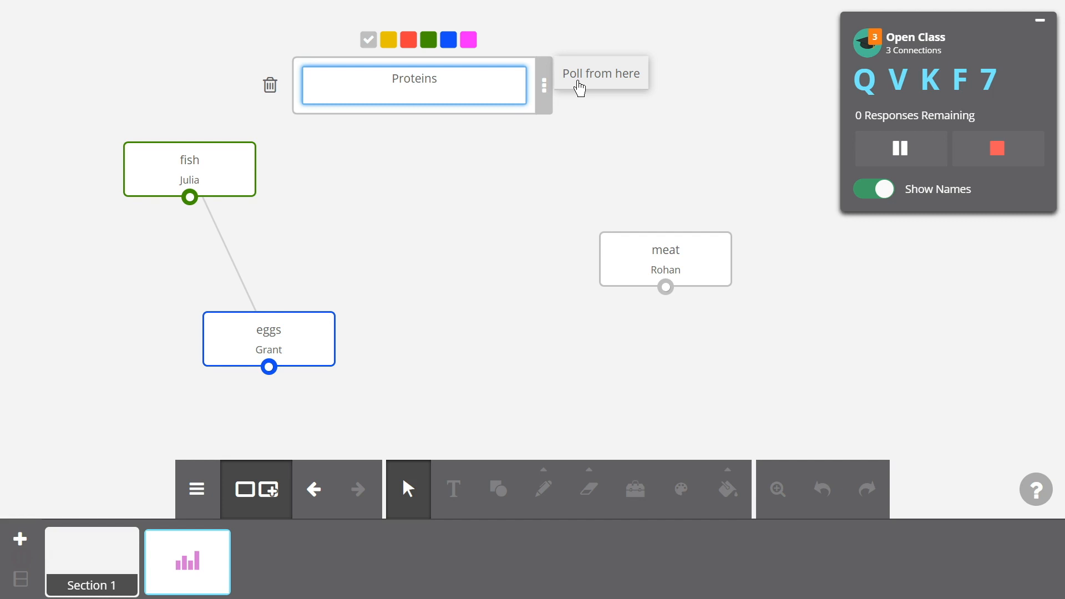
click(413, 85)
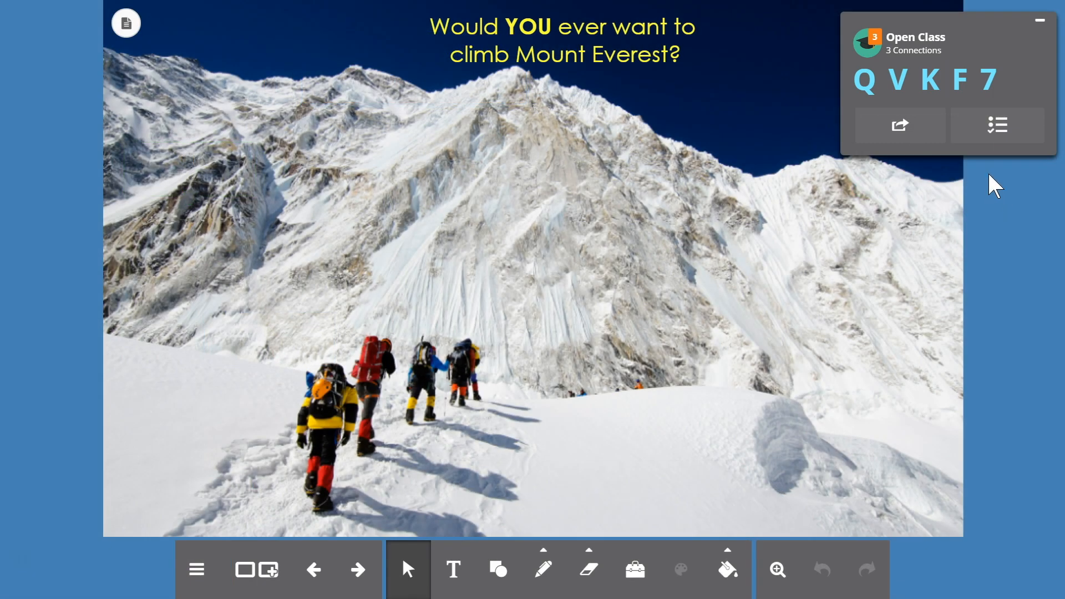
Send a Yes / No quick poll on the Mount Everest card to the class
click(997, 125)
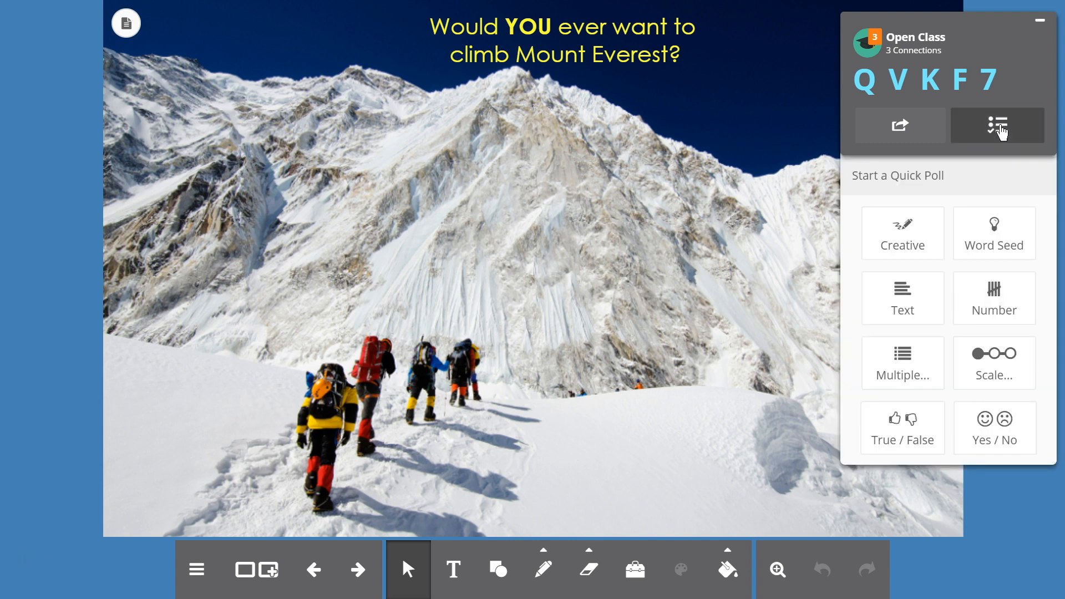
click(996, 125)
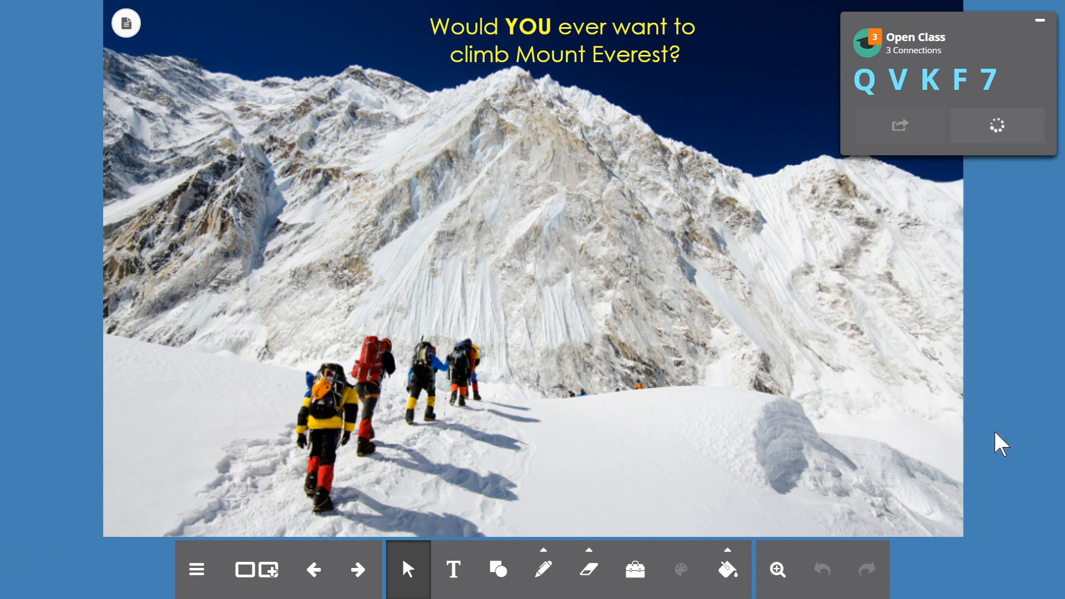
click(996, 124)
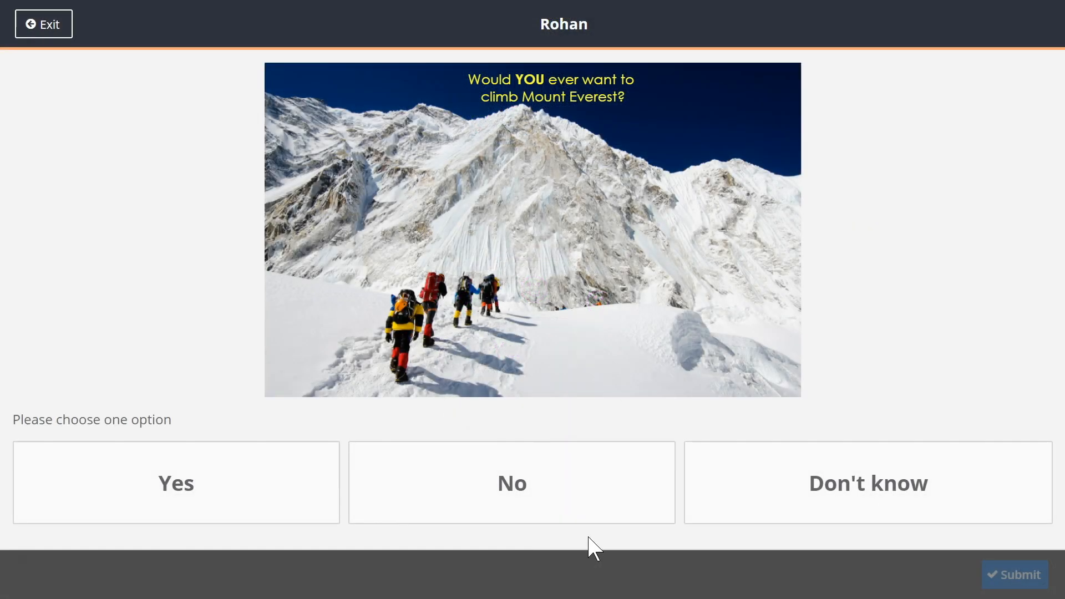
mouse_move(538, 548)
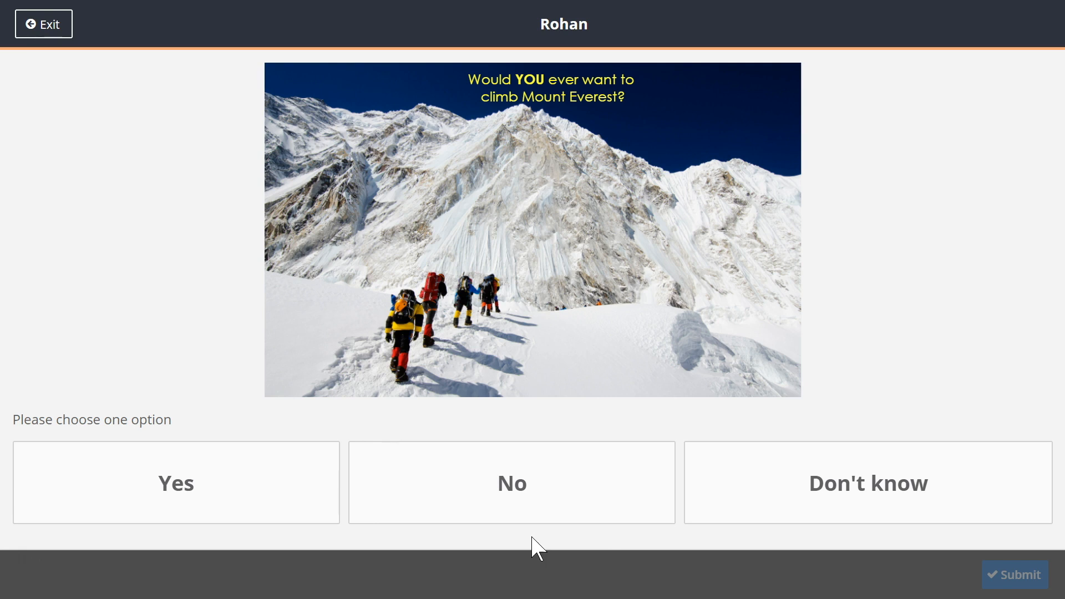